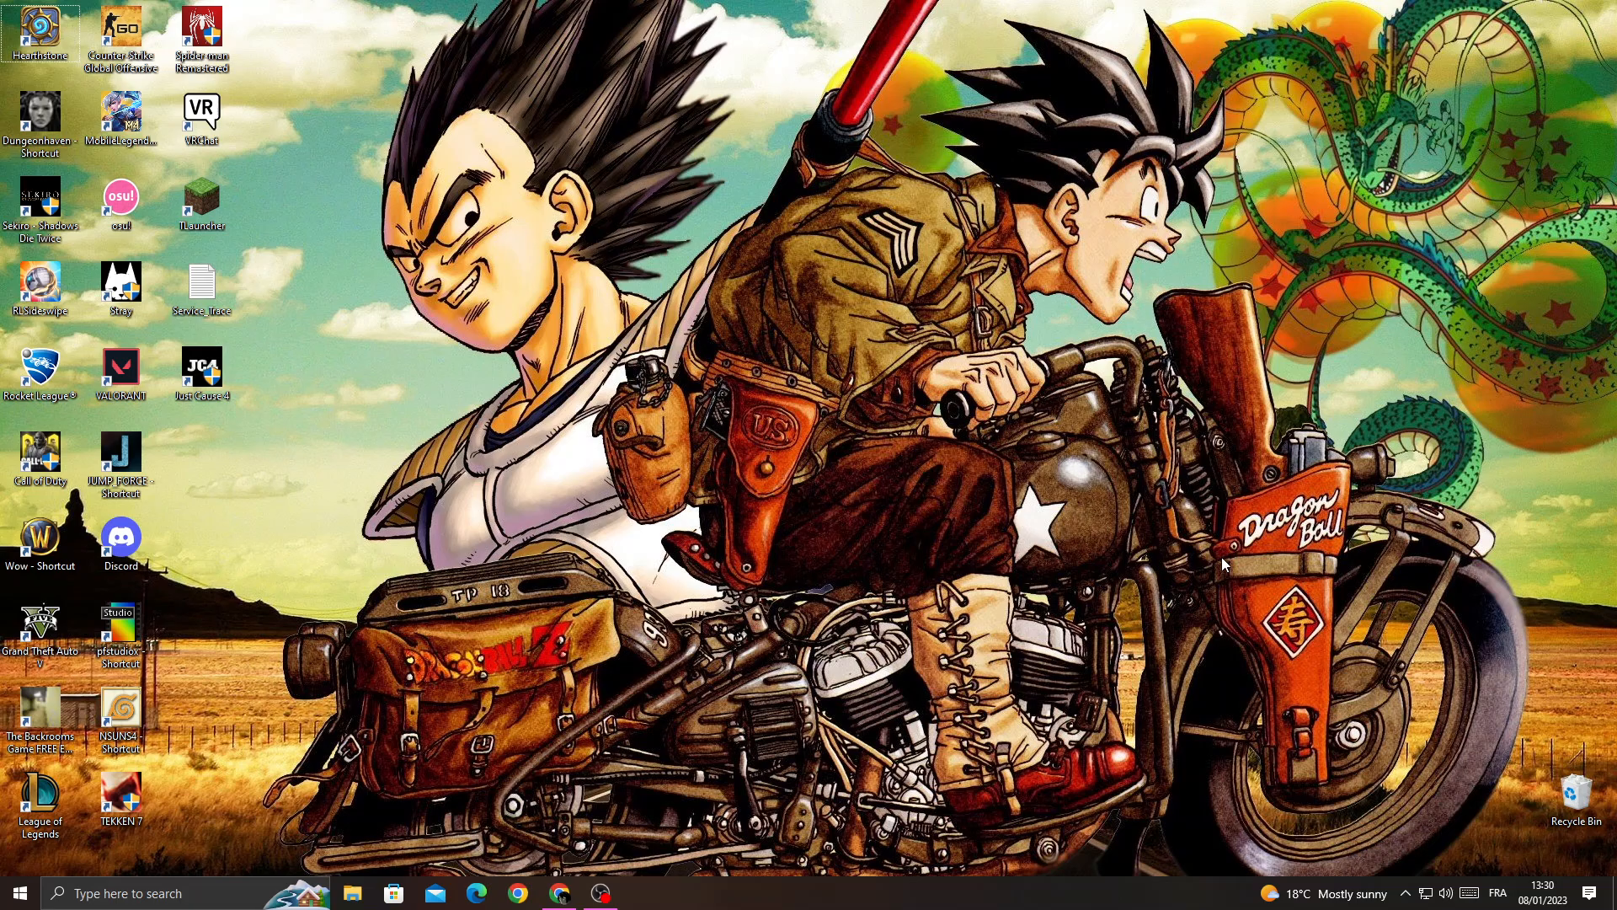
Bring up the Chrome window showing the Ecwid Control Panel dashboard.
{"action": "left_click", "coordinate": [560, 892]}
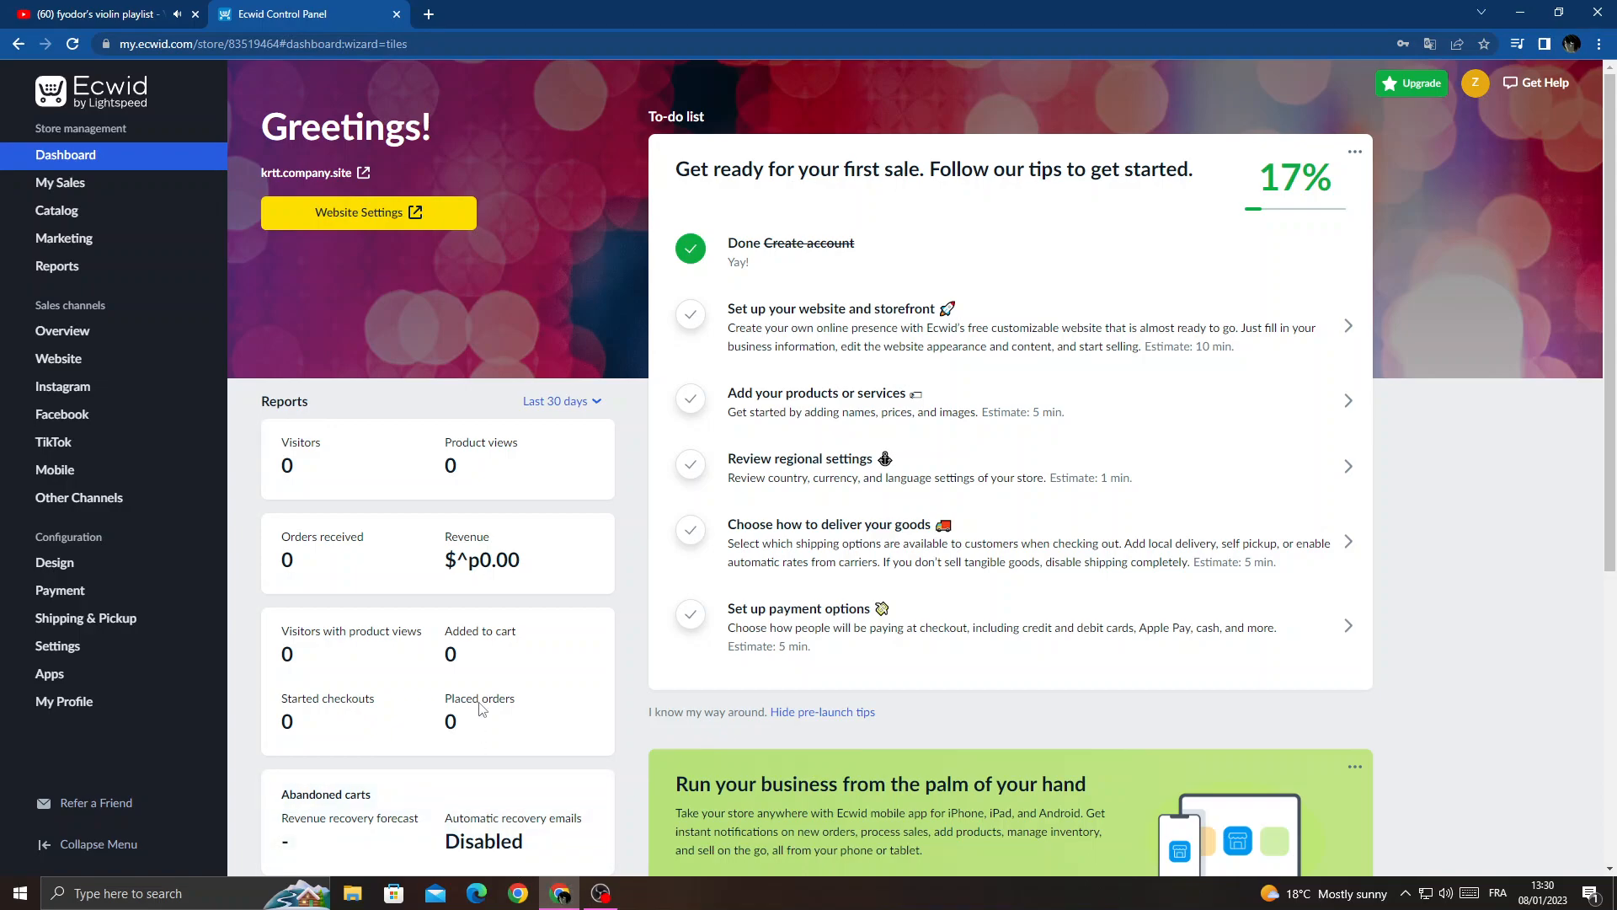
Go to the Shipping & Pickup page listing the store's delivery methods.
{"action": "left_click", "coordinate": [58, 646]}
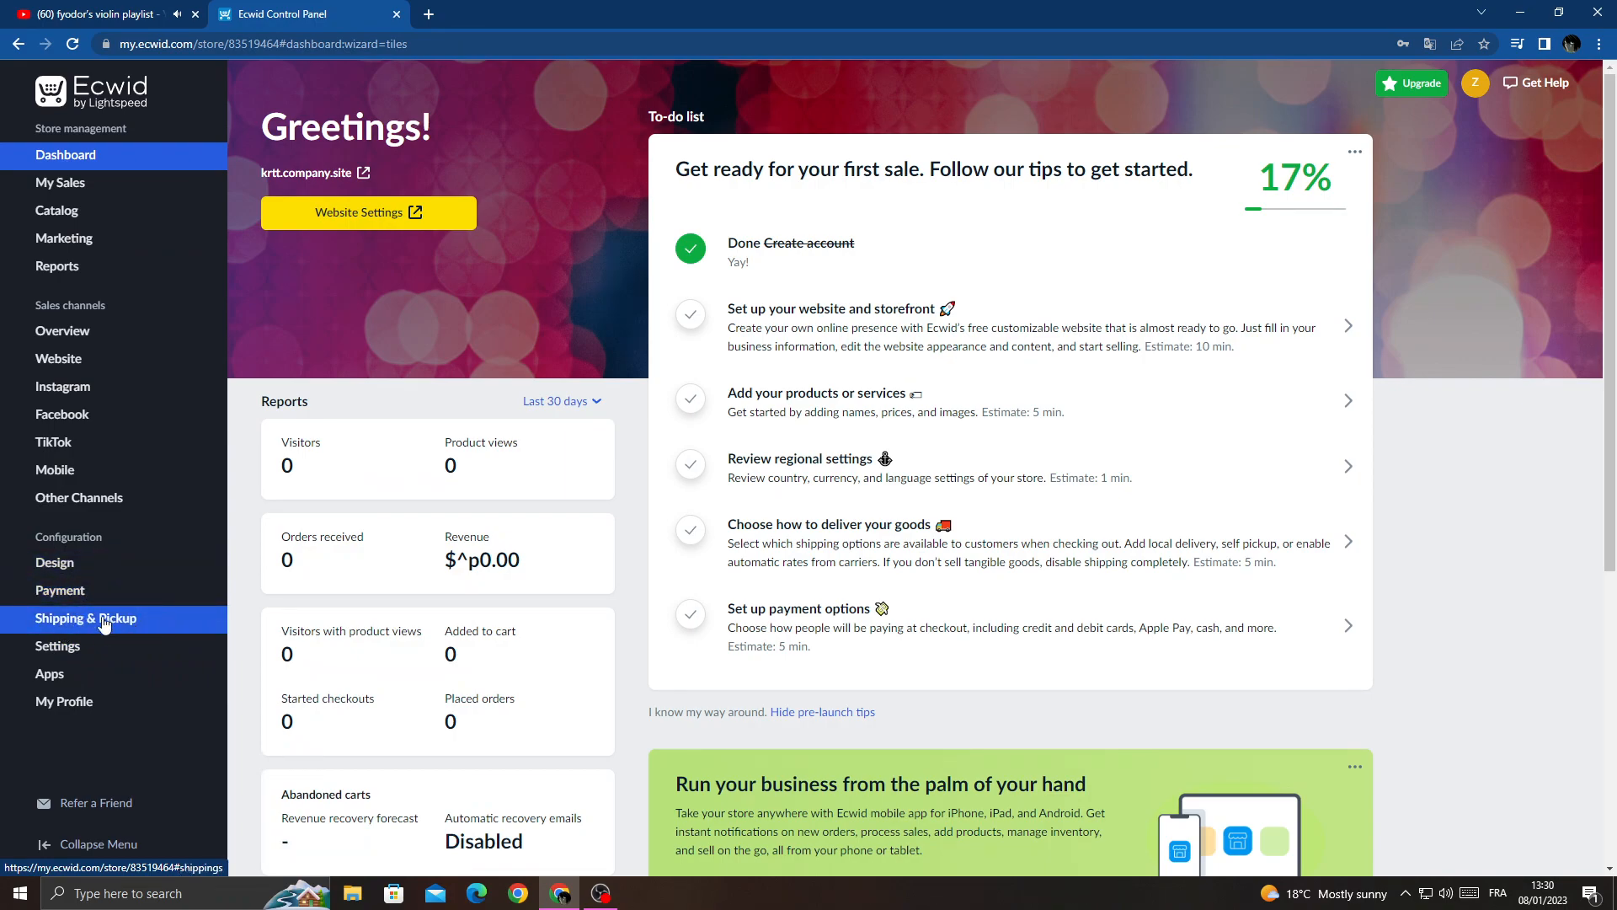
{"action": "left_click", "coordinate": [87, 617]}
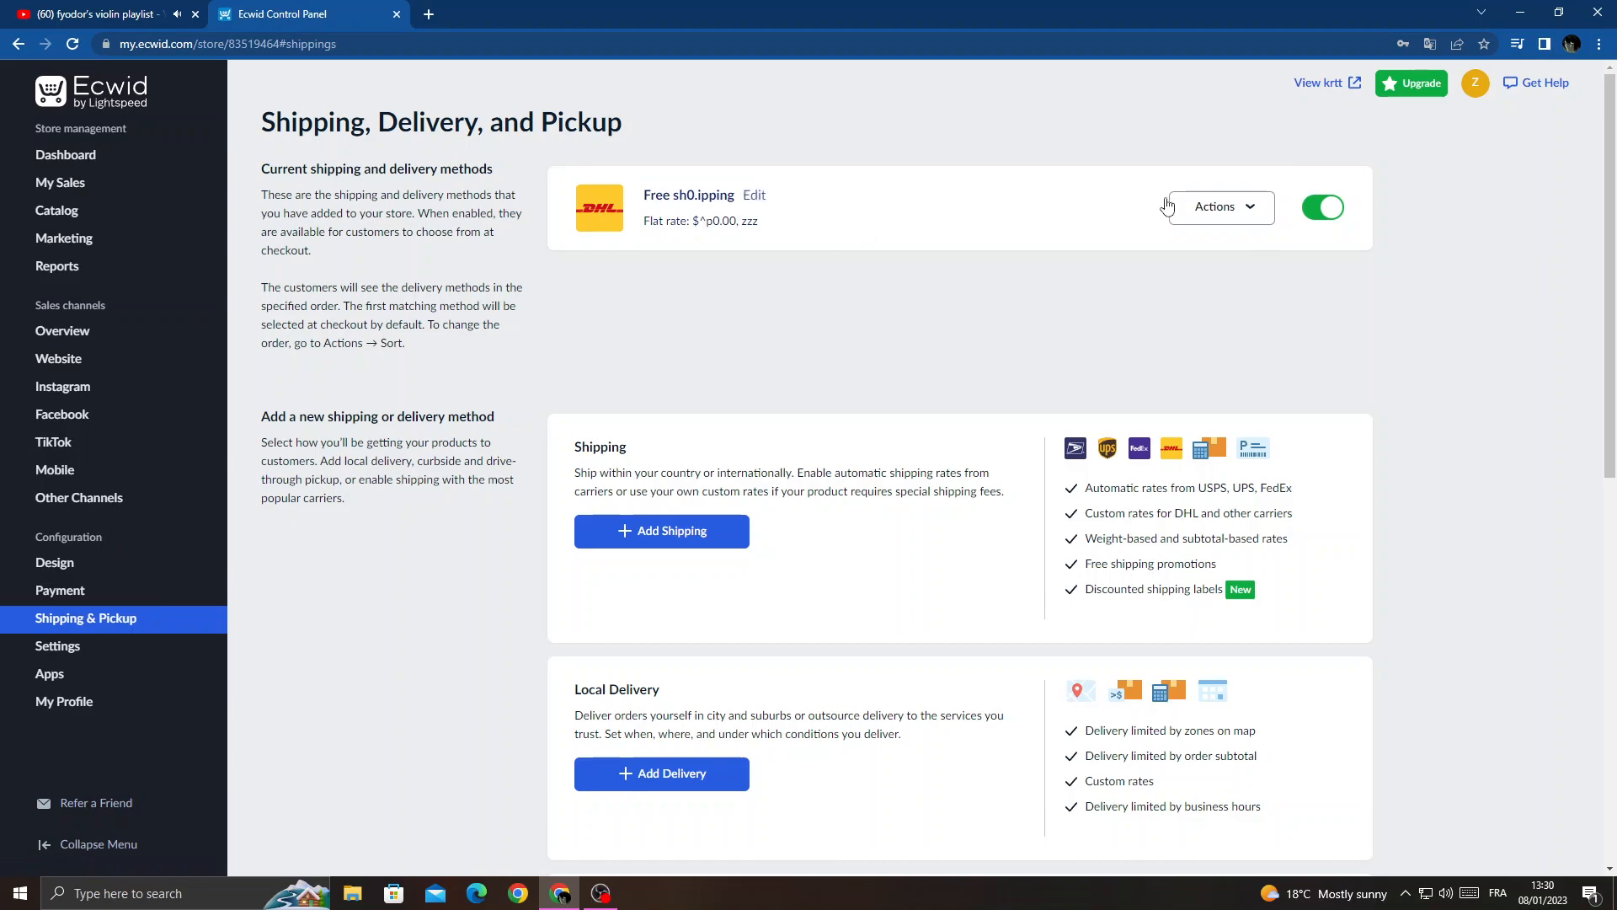
{"action": "mouse_move", "coordinate": [757, 204]}
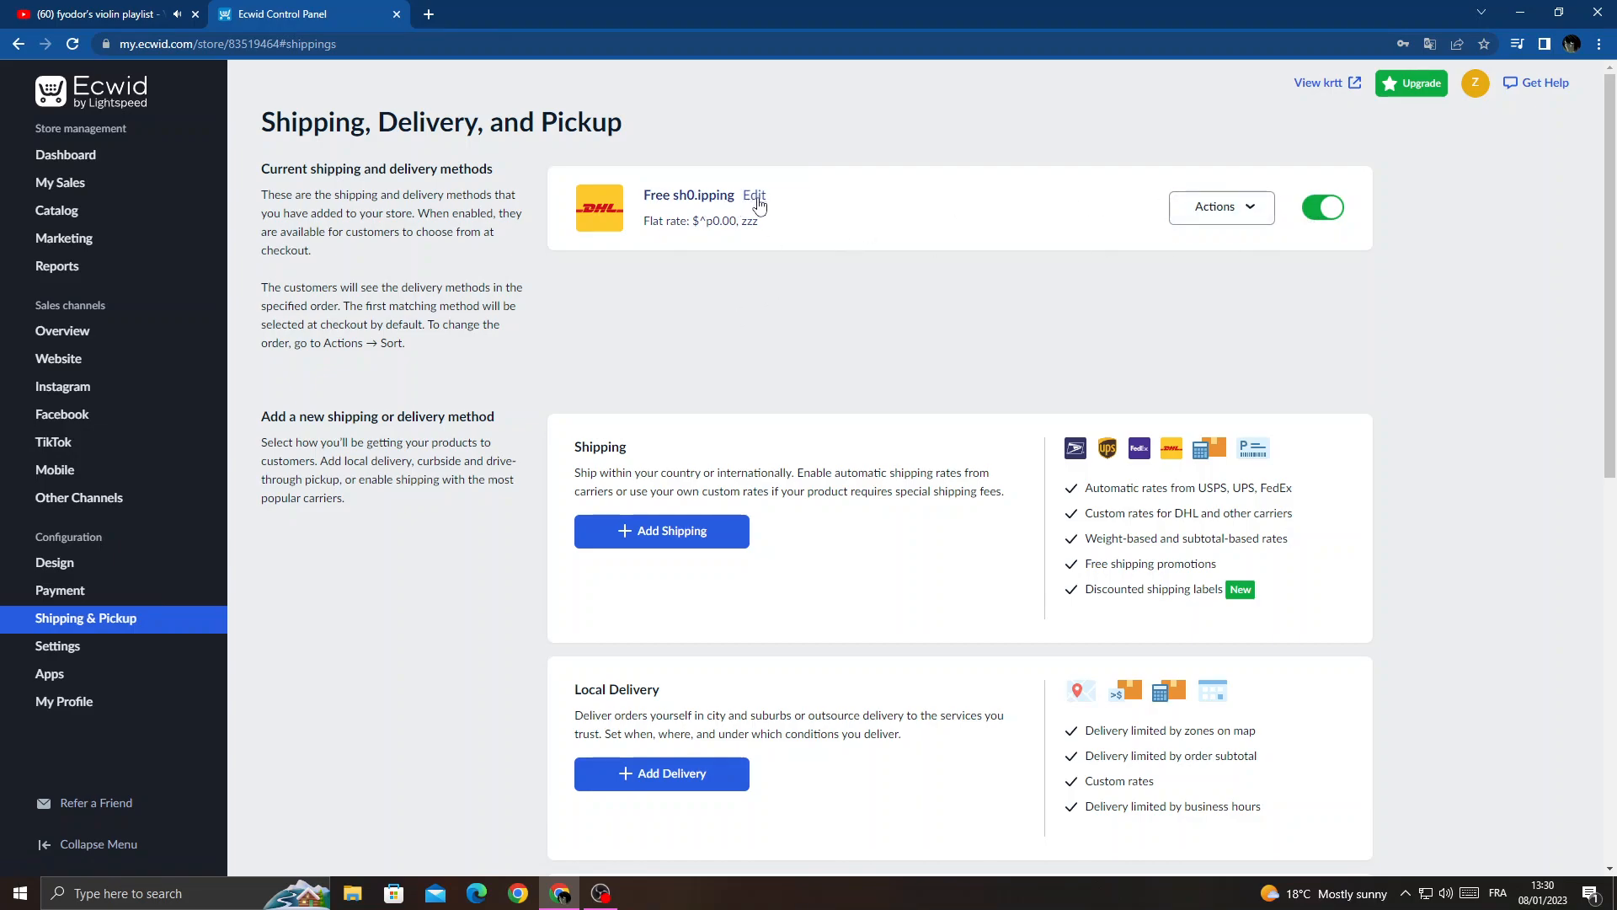
Open the Free sh0.ipping method's edit page and reach its checkout name field.
{"action": "left_click", "coordinate": [754, 195]}
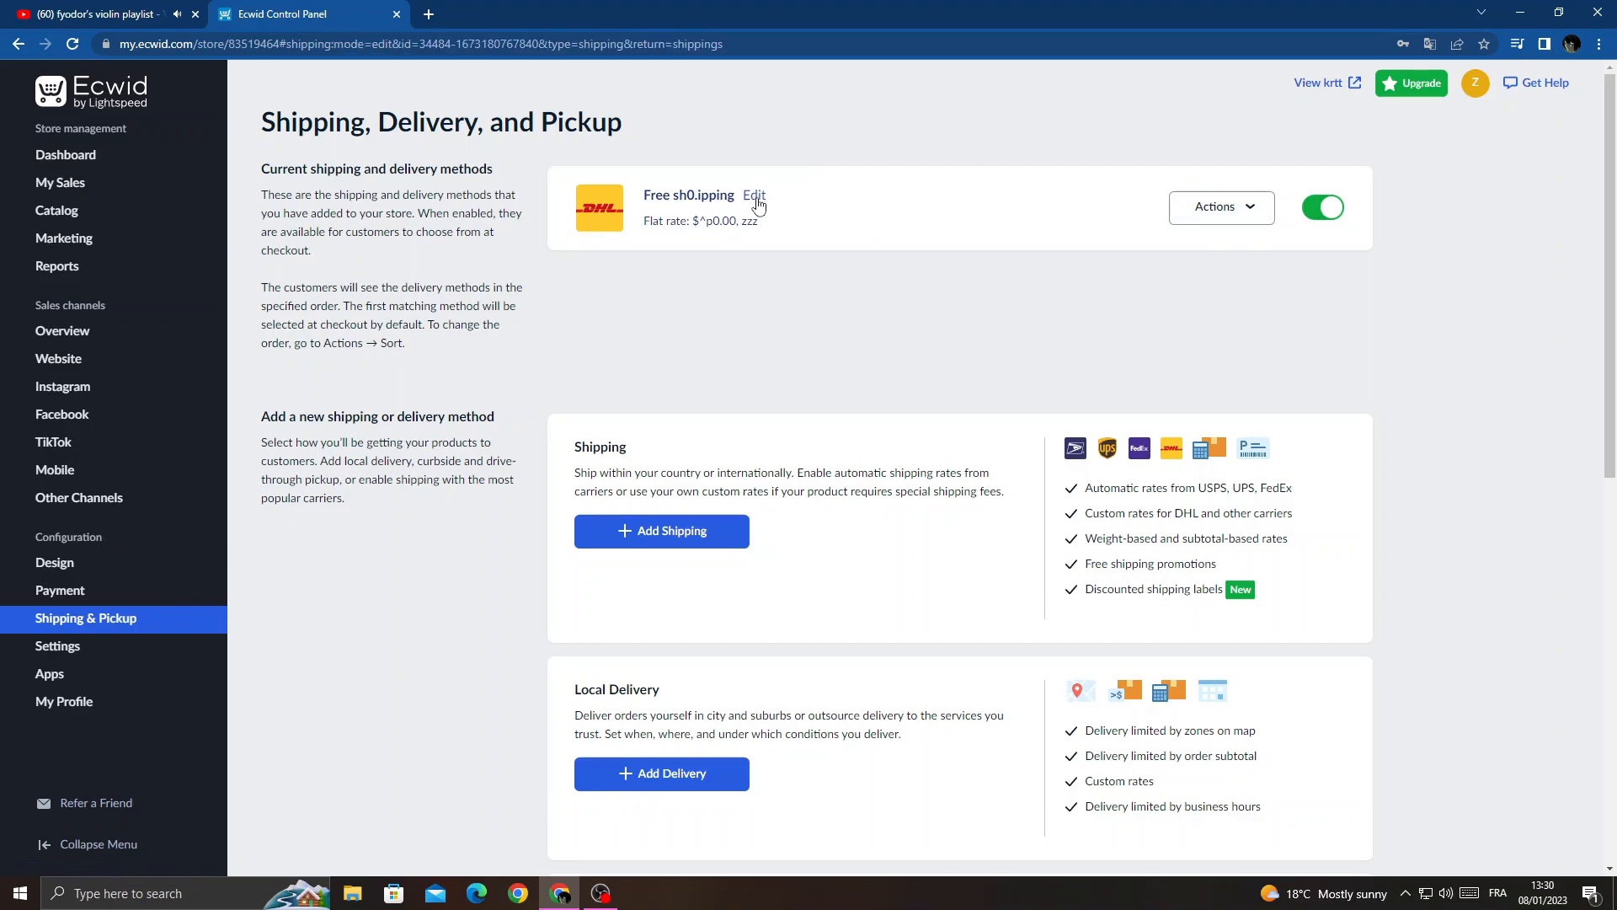
{"action": "left_click", "coordinate": [754, 197]}
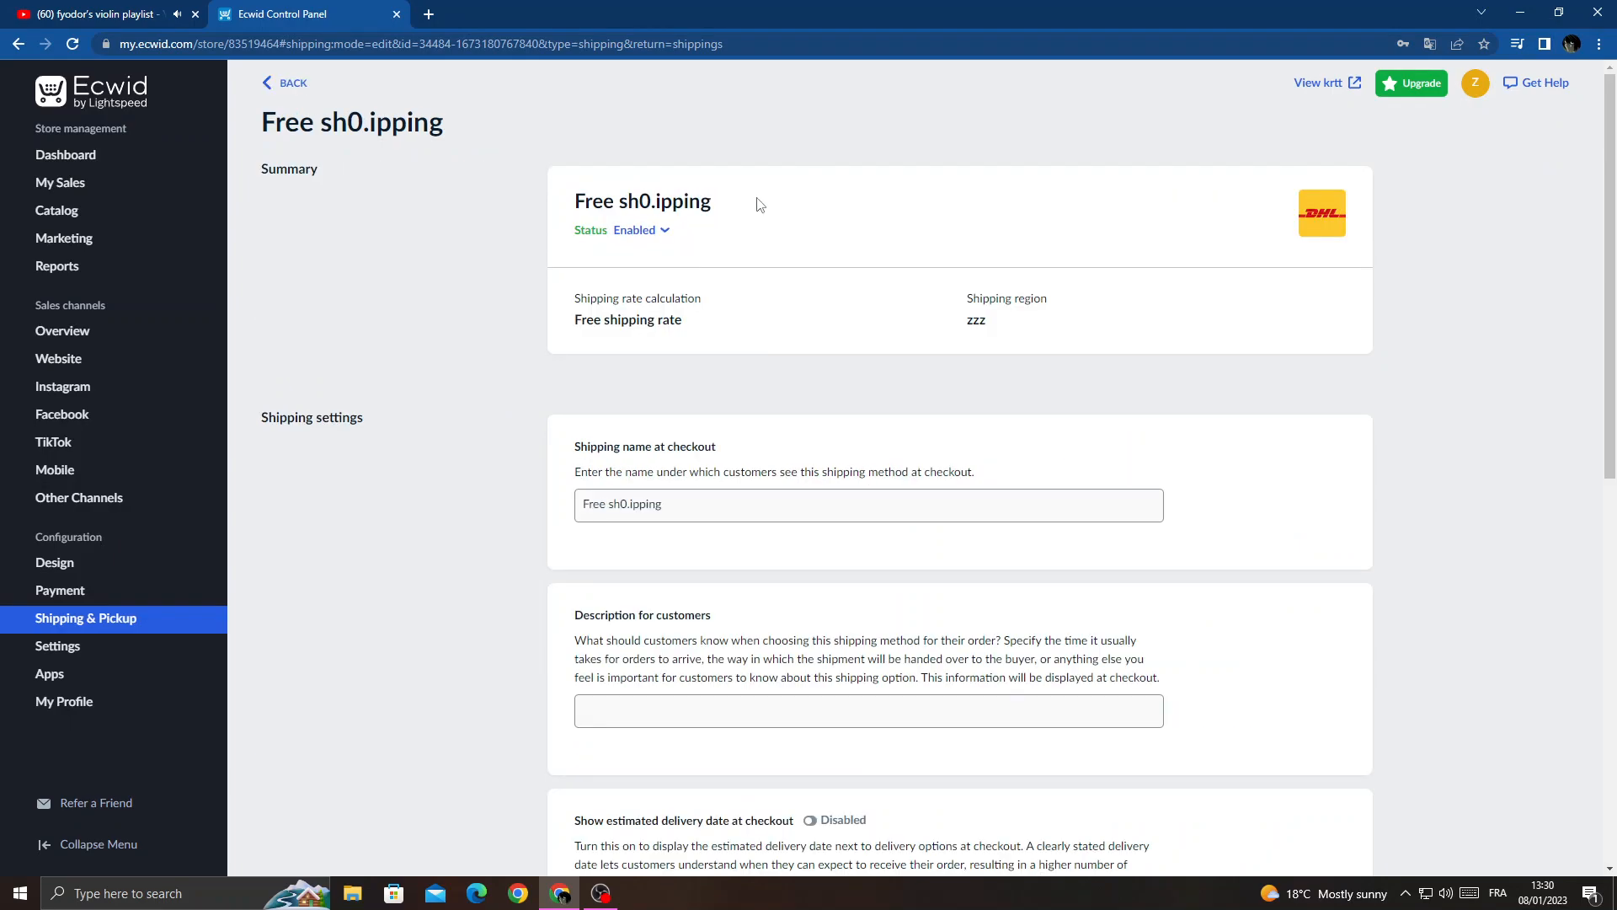
{"action": "mouse_move", "coordinate": [785, 420]}
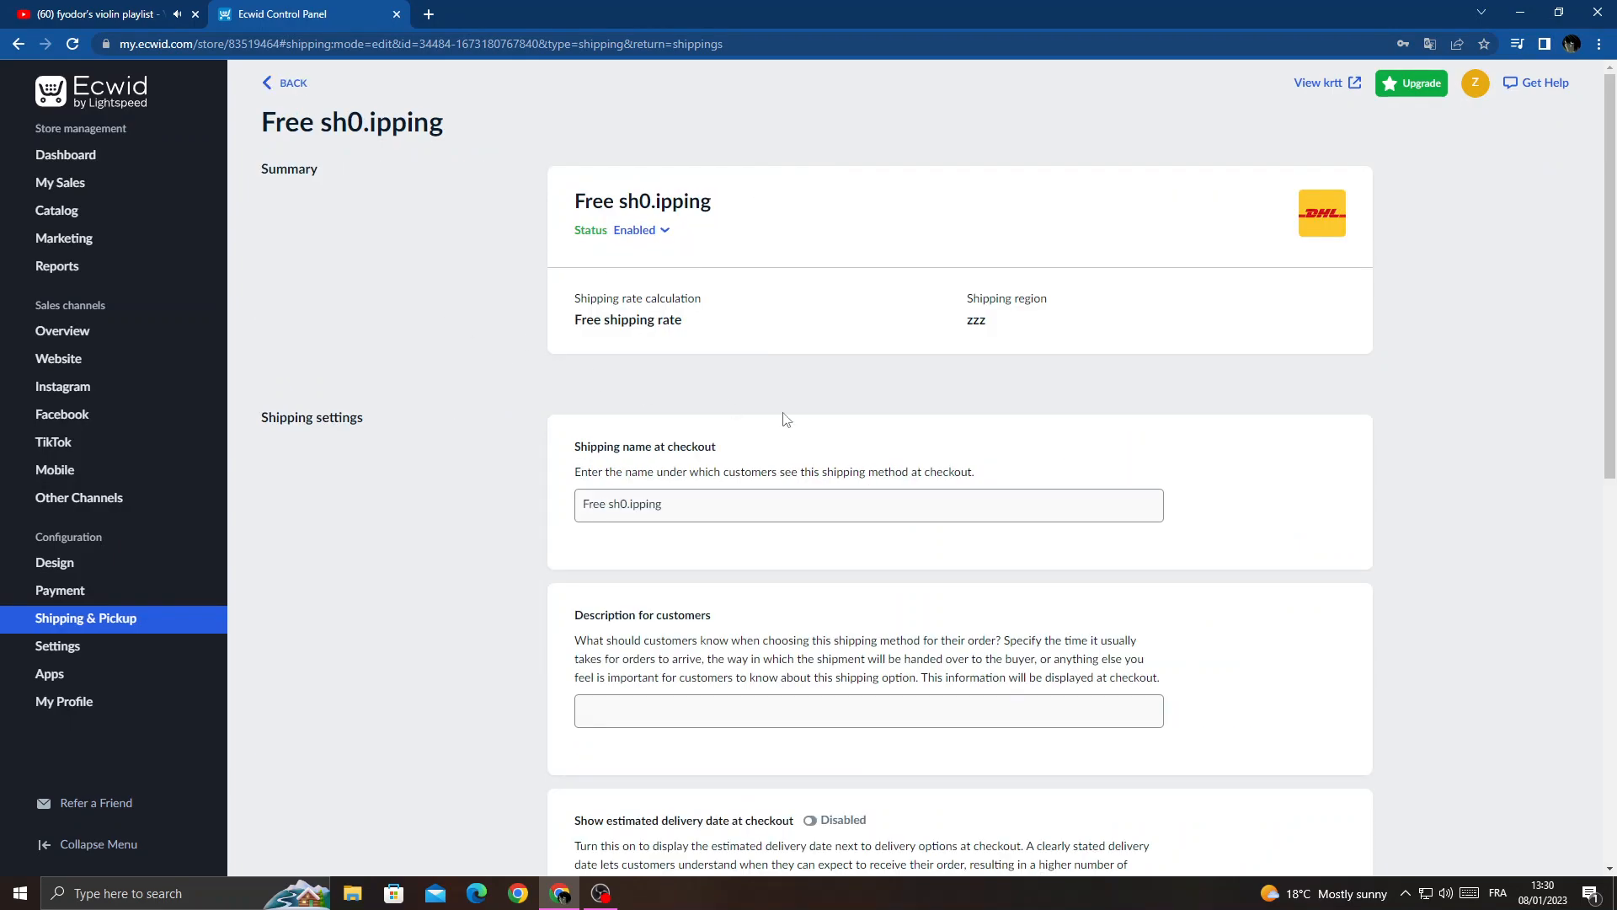
{"action": "scroll", "scroll_direction": "down", "scroll_amount": 3}
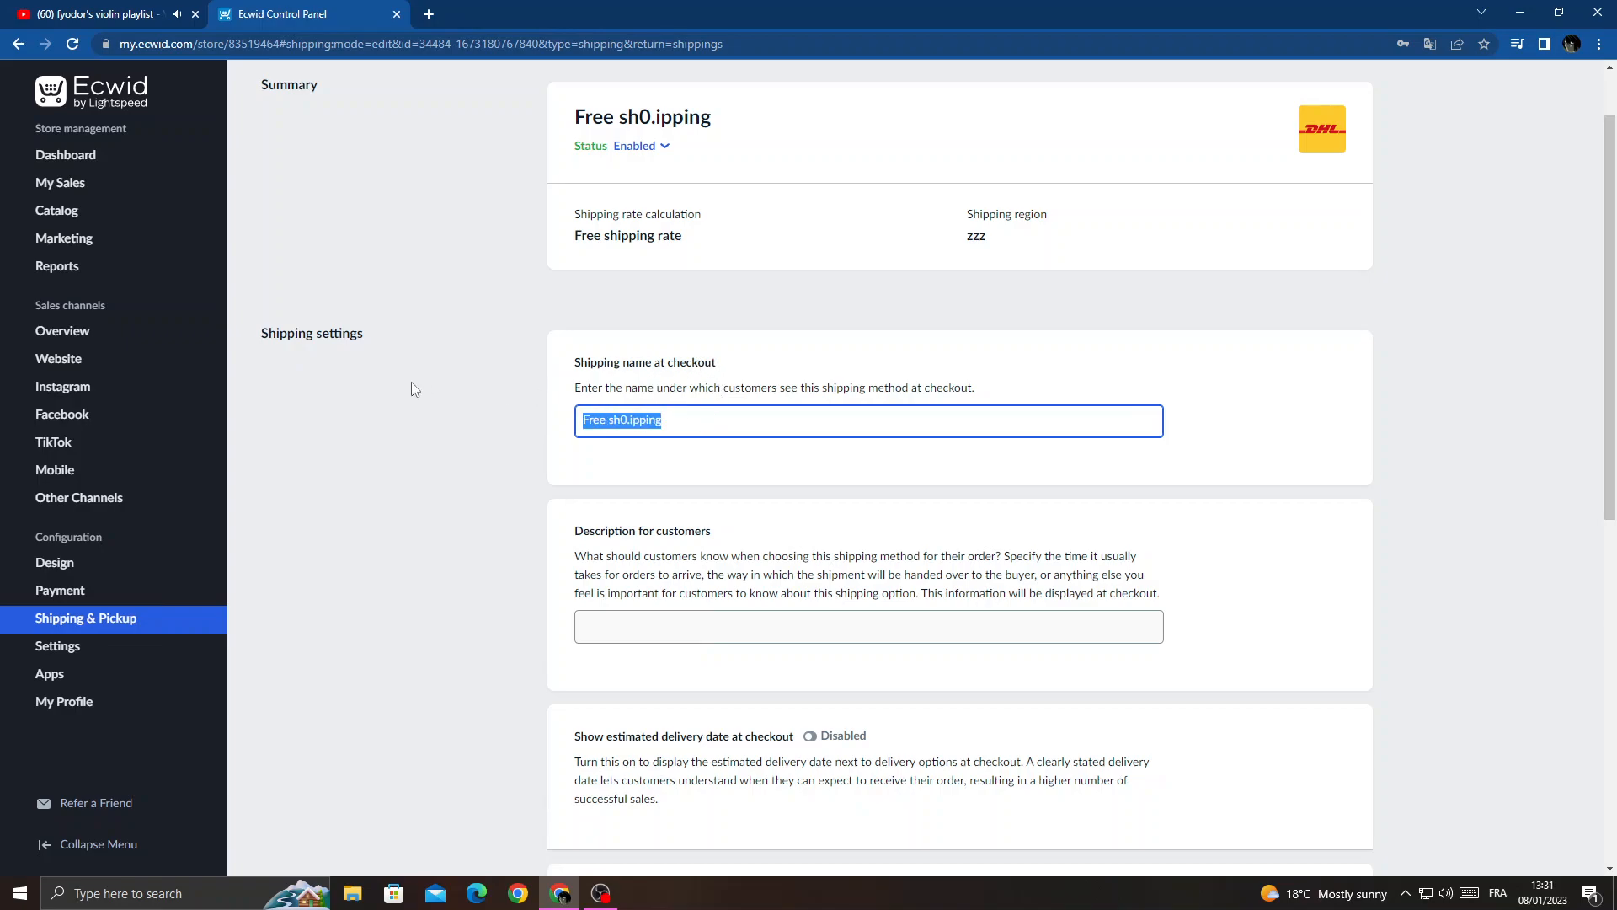
Set the shipping name at checkout to 'test test1', save, and return to the dashboard.
{"action": "type", "text": "test test1"}
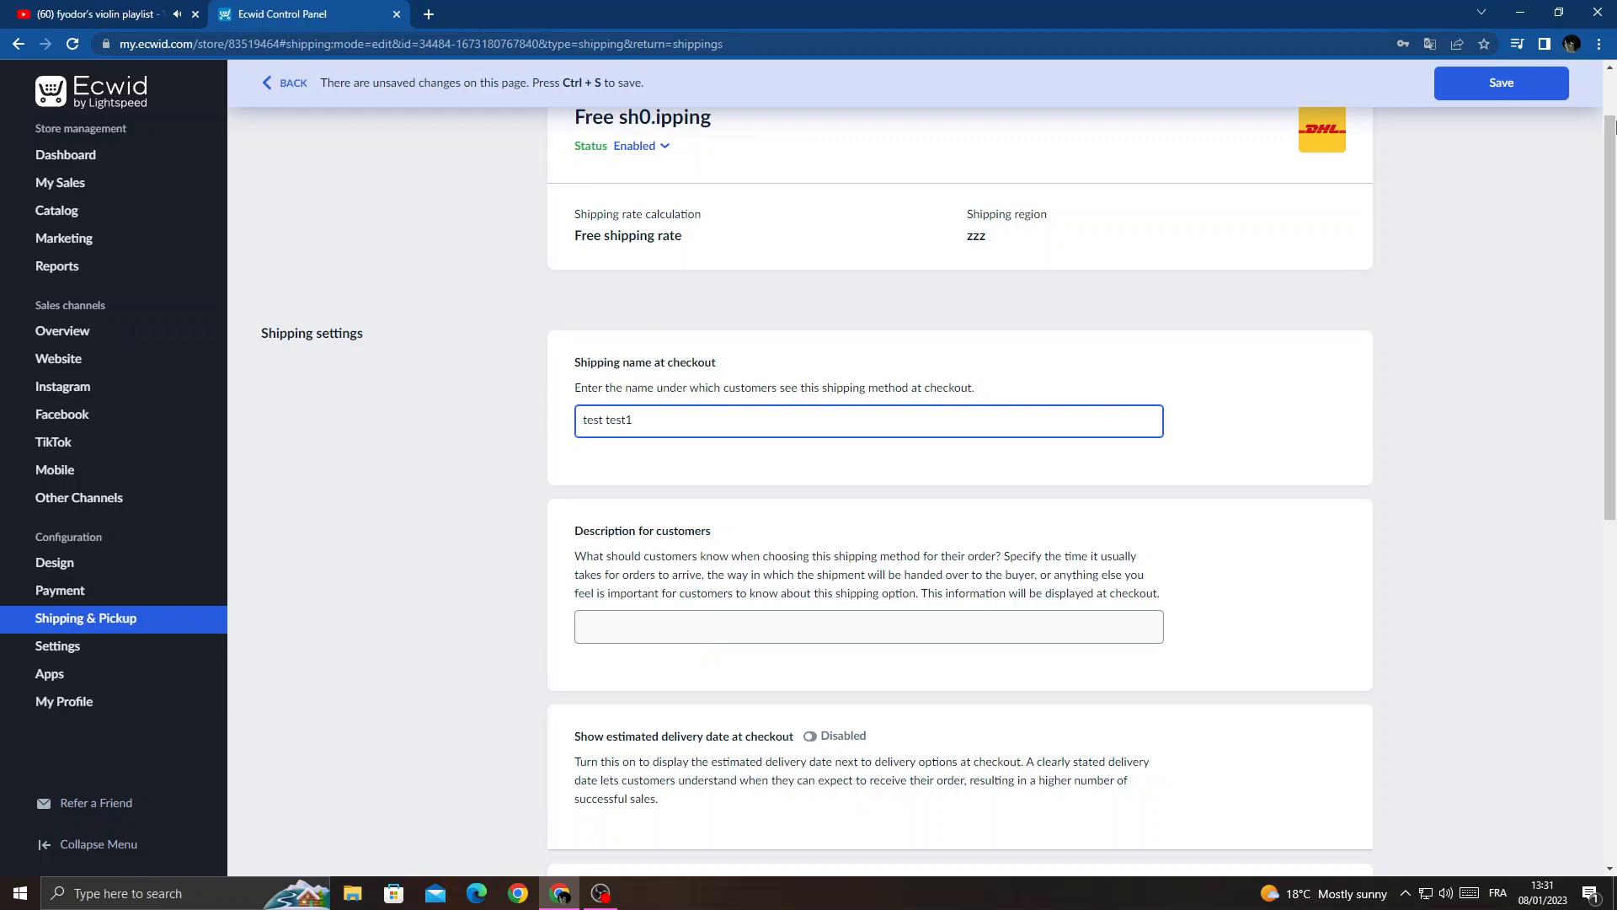
{"action": "mouse_move", "coordinate": [1536, 98]}
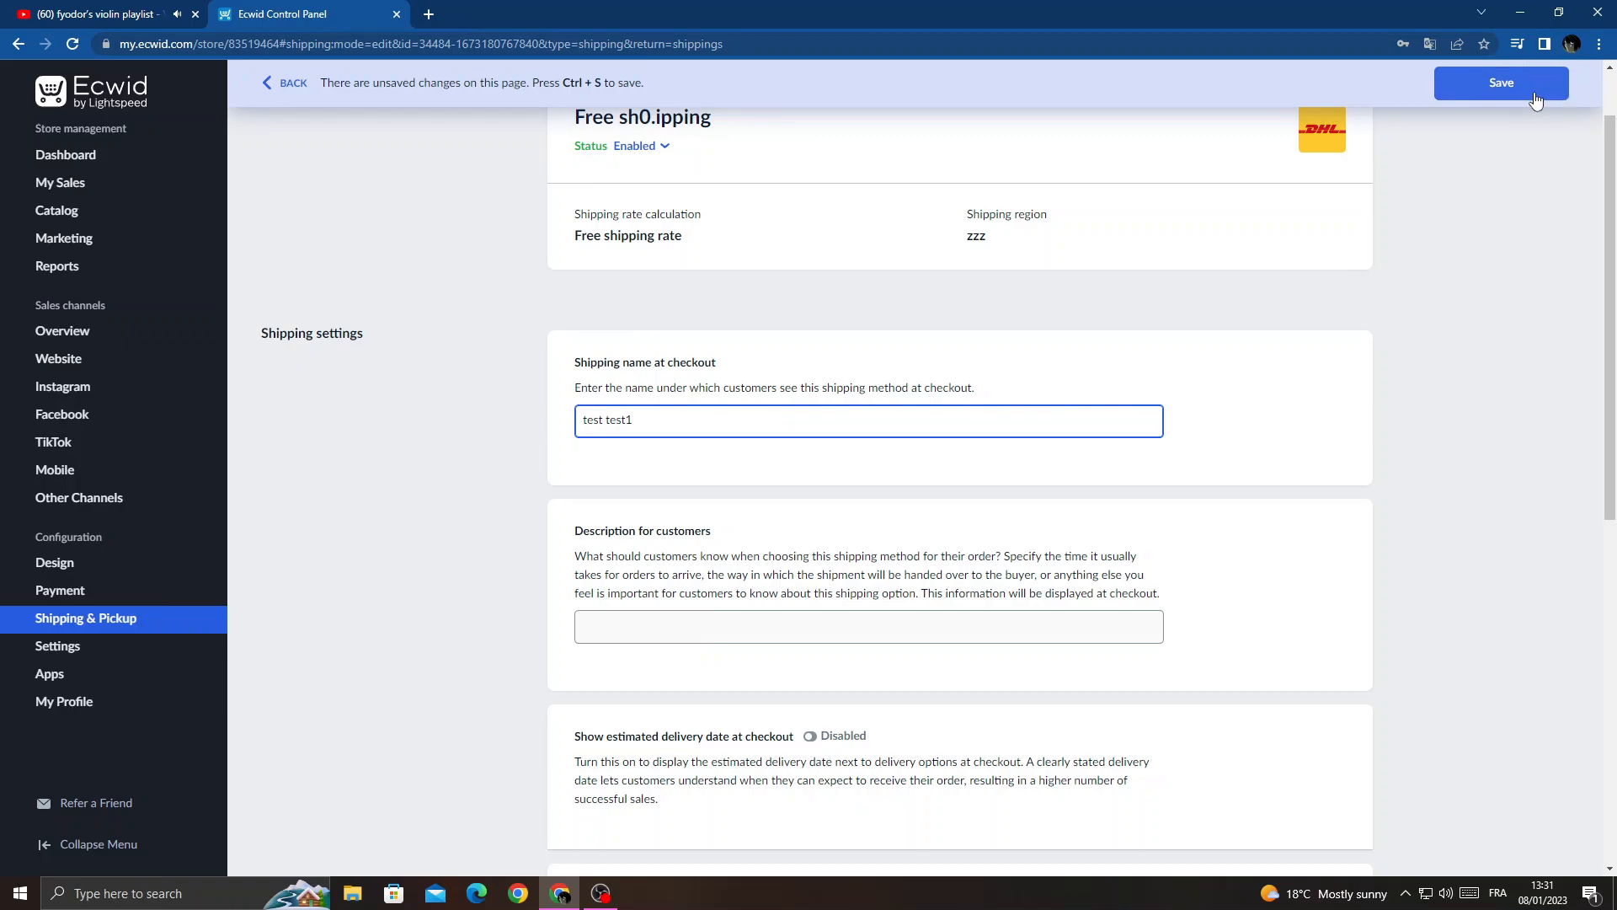
{"action": "left_click", "coordinate": [1499, 83]}
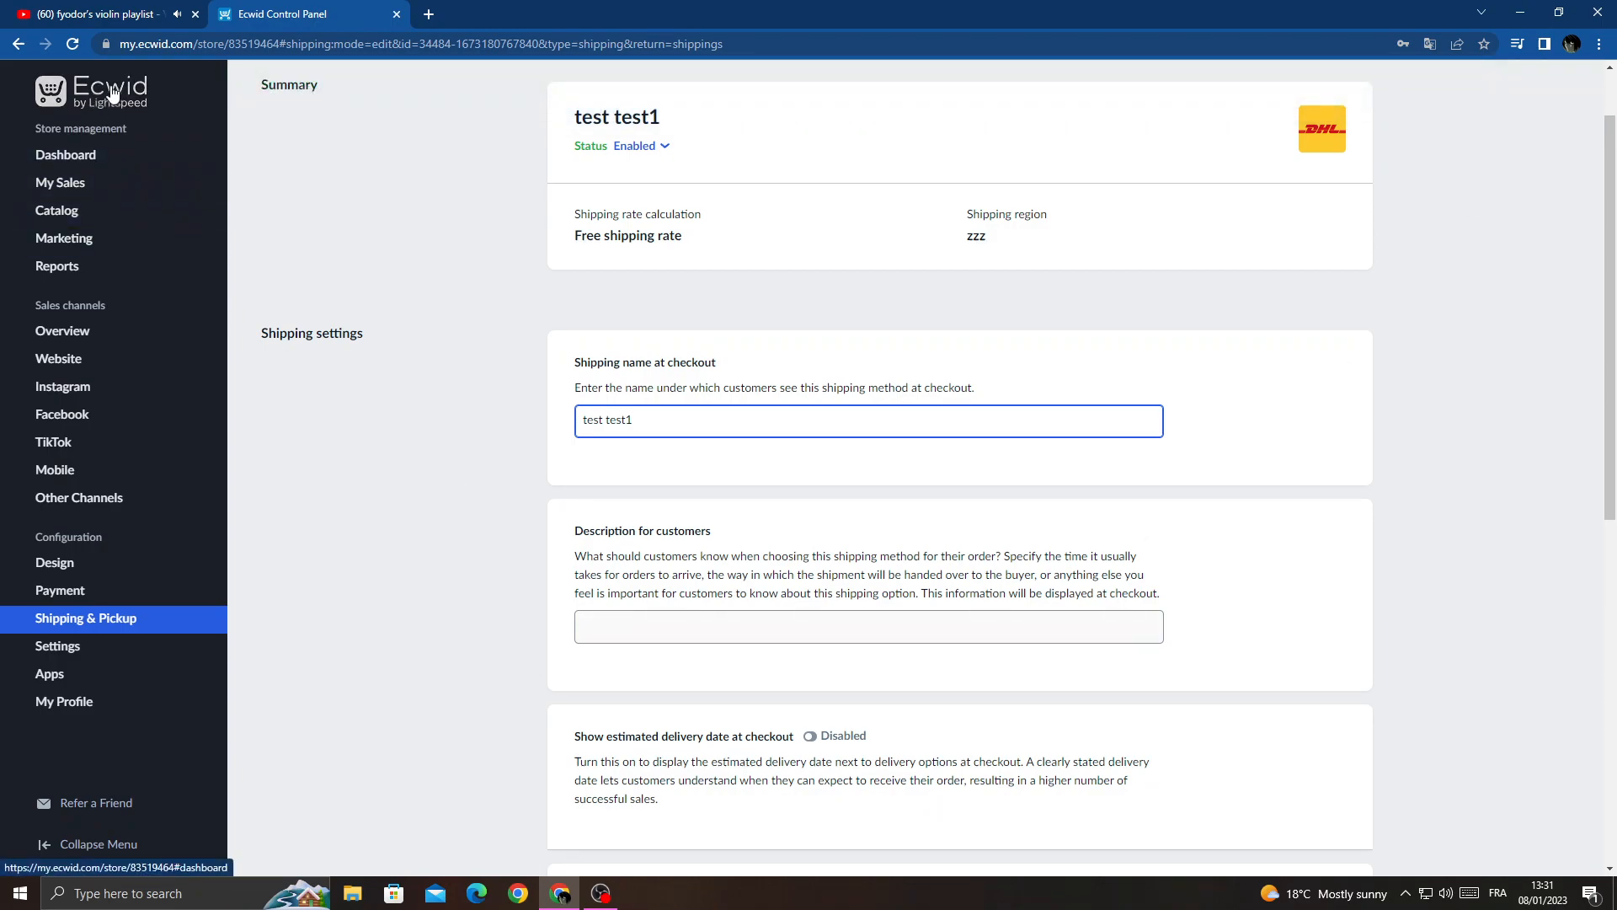
{"action": "left_click", "coordinate": [65, 155]}
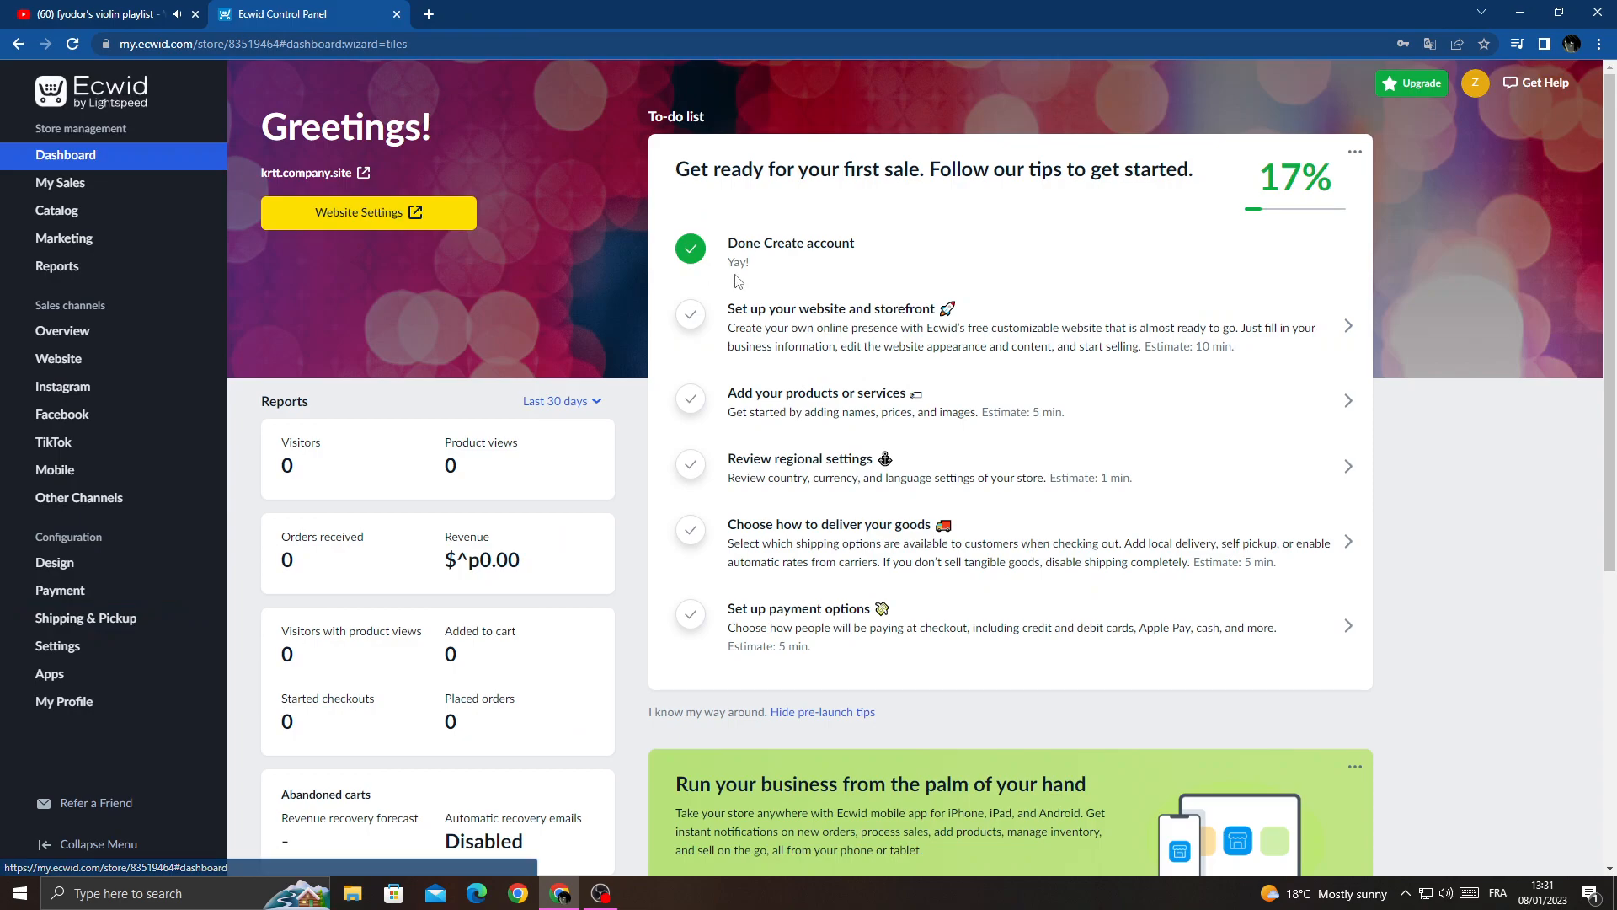